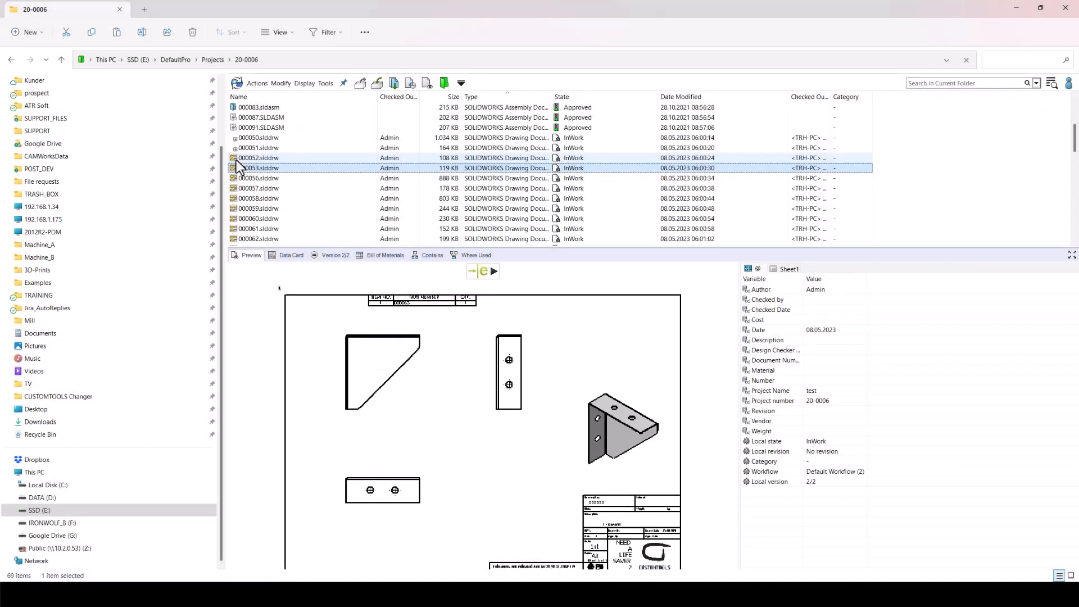
Preview drawing 000056 and another drawing from vault folder 20-0006.
click(258, 179)
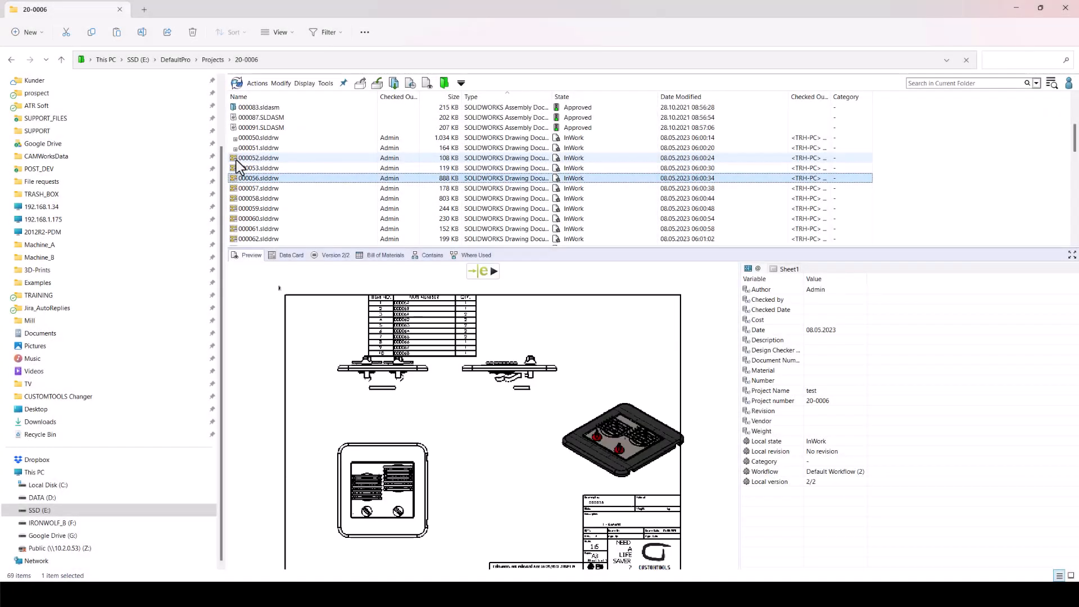
click(258, 198)
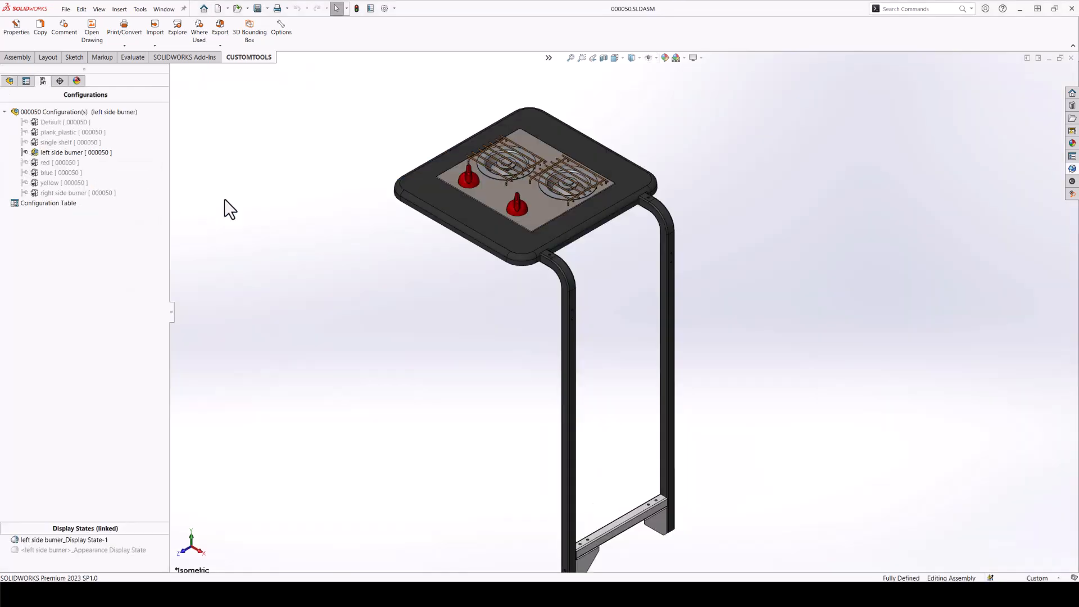
click(125, 44)
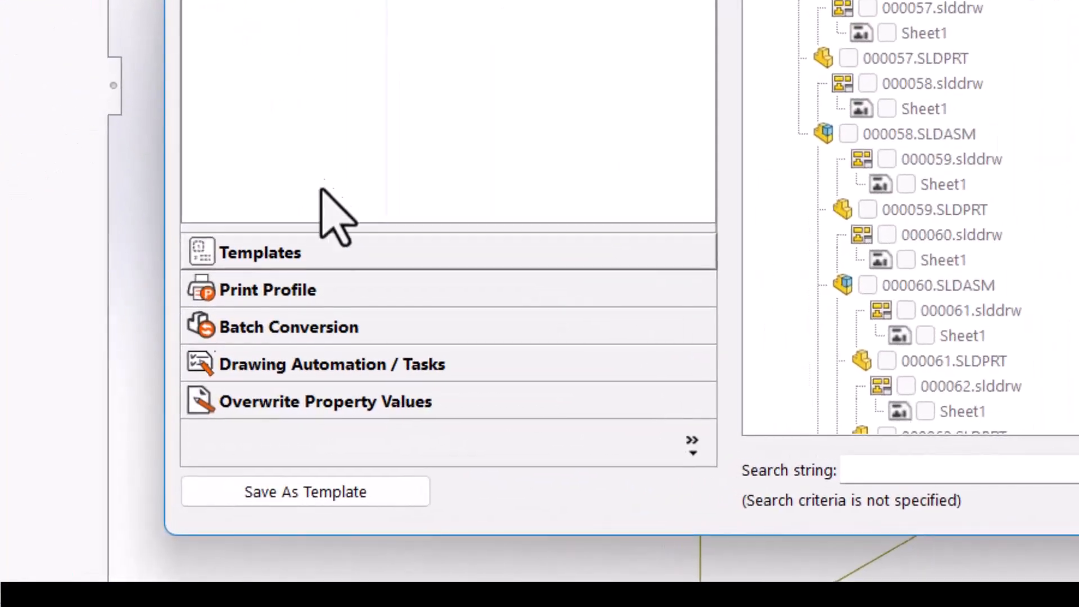
Pick a sheet format action, such as the BurgerQueen or DecentBurgers swap, from the dropdown.
click(333, 364)
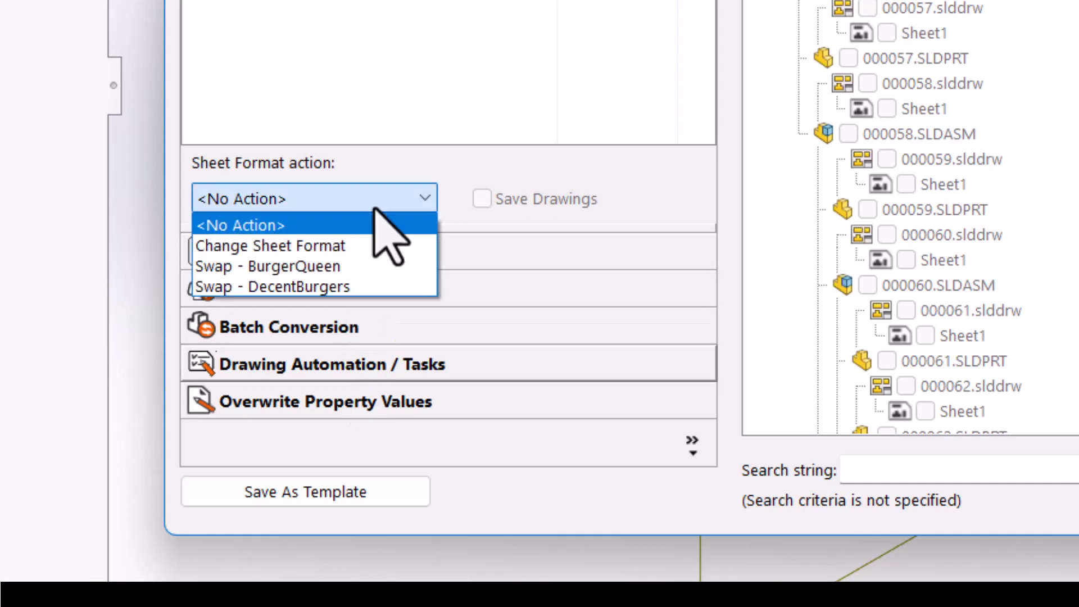
click(269, 246)
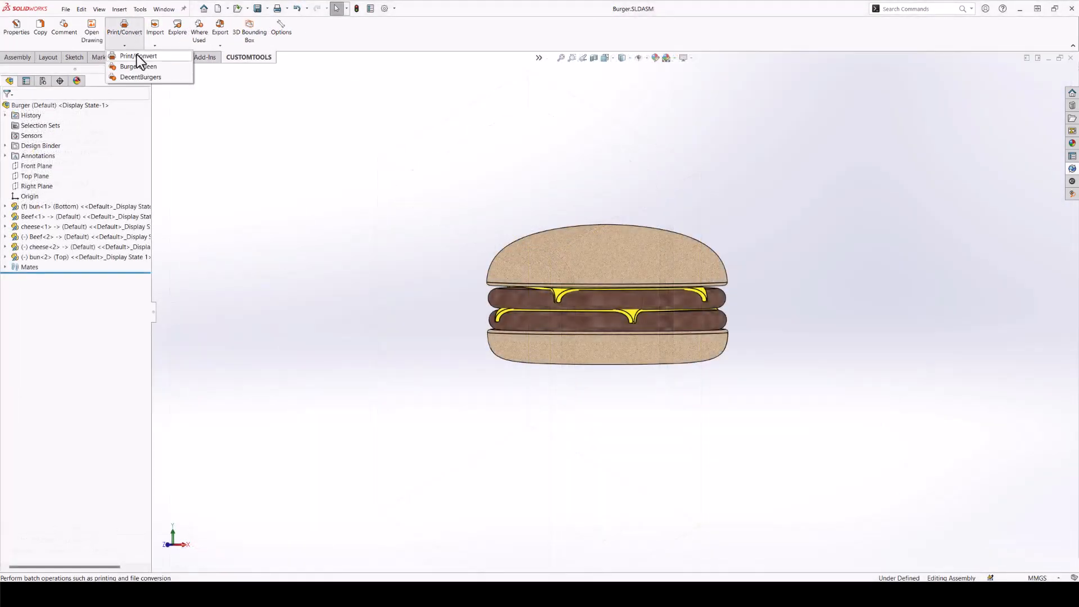
Start a Print/Convert batch for Burger.slddrw, confirming the checked-out assembly prompt, and reveal conversion and sheet format settings.
click(137, 56)
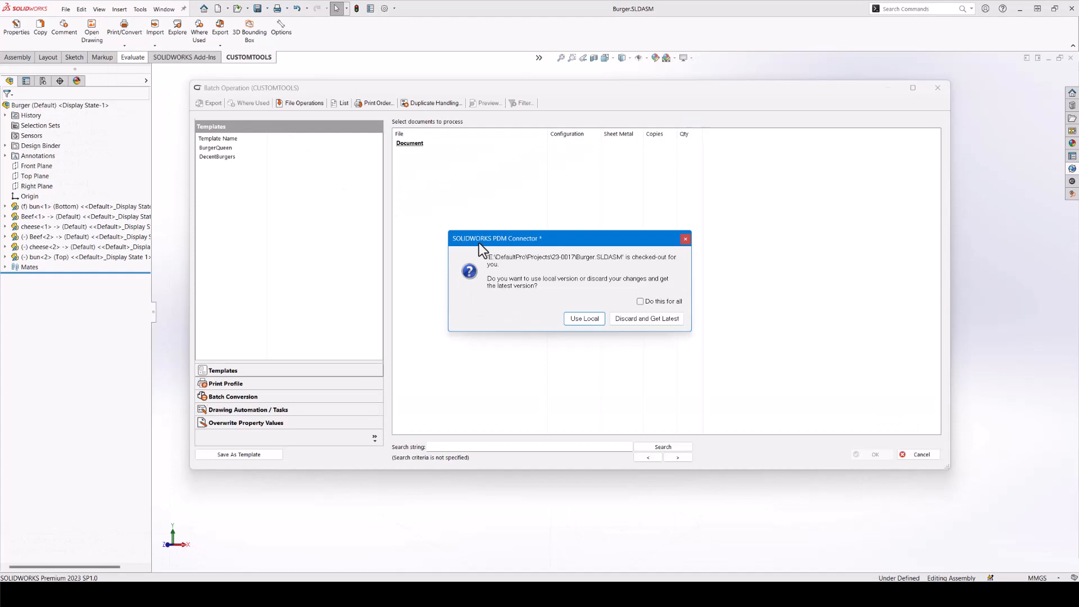
click(584, 318)
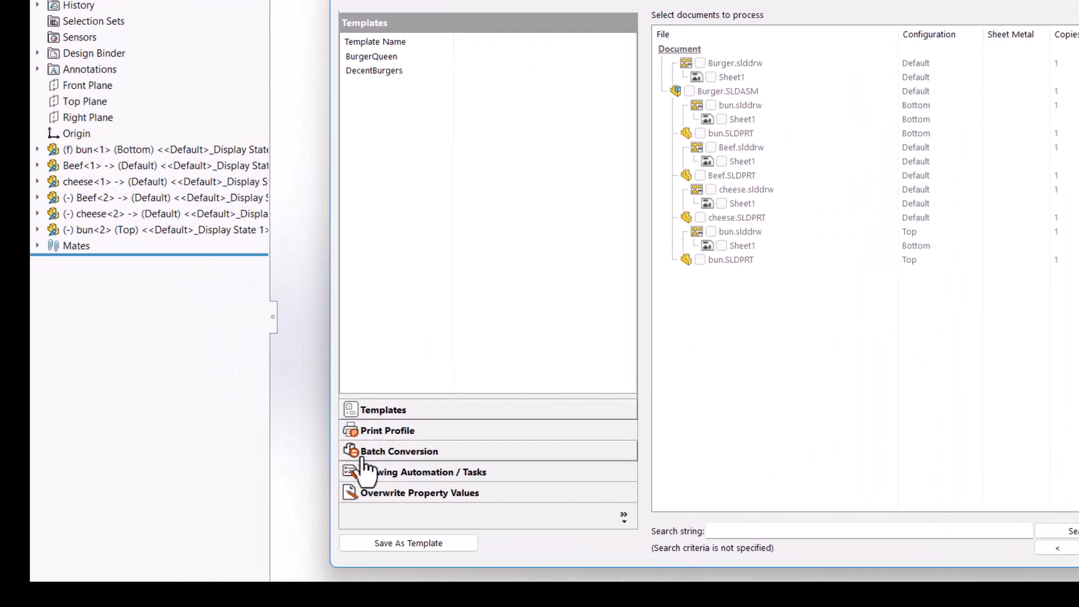
click(398, 451)
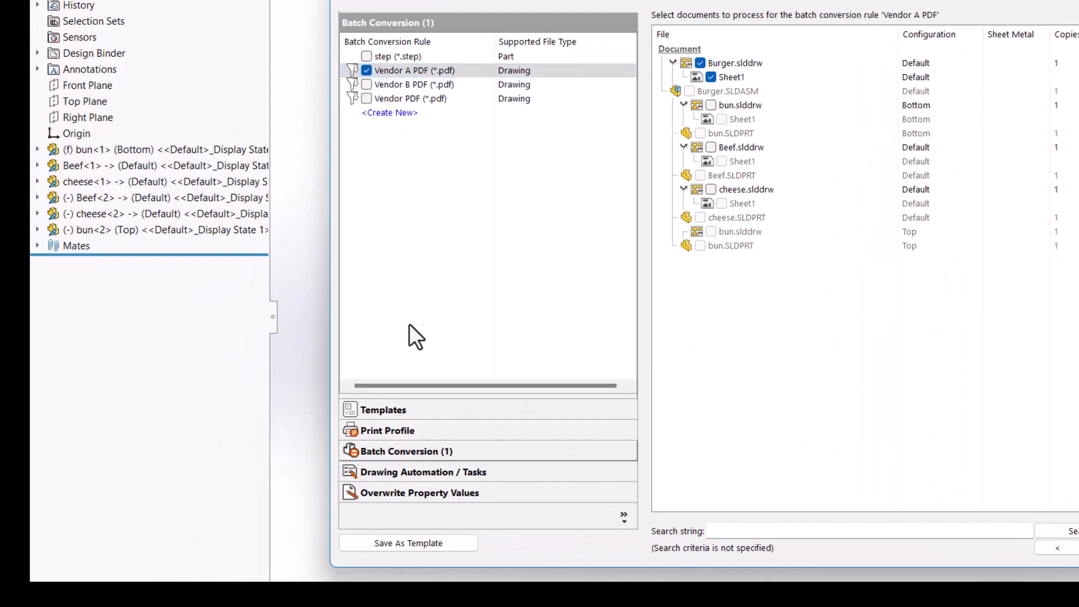
click(424, 473)
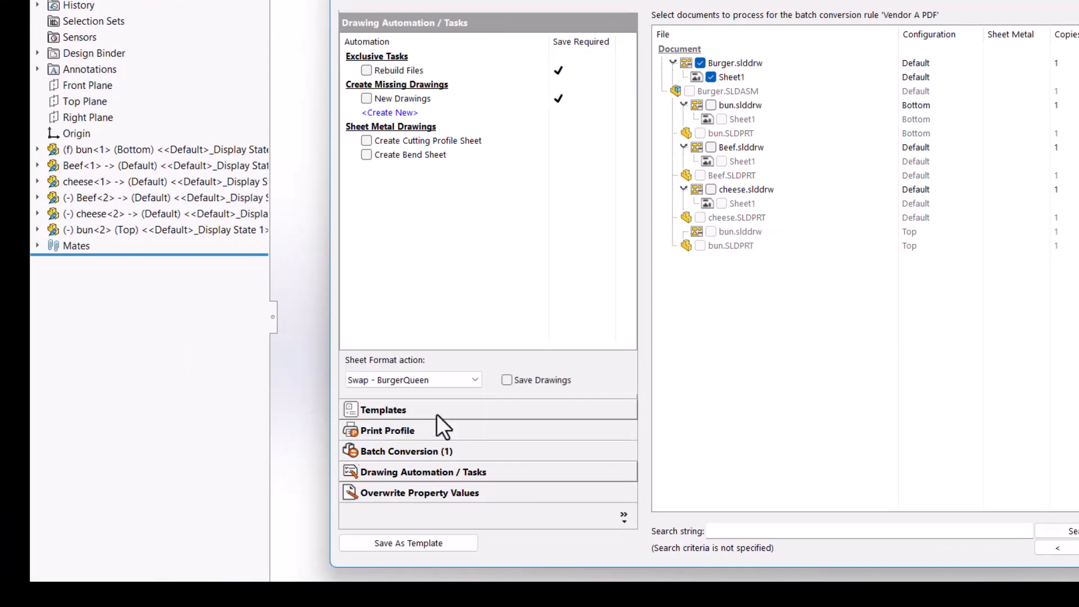